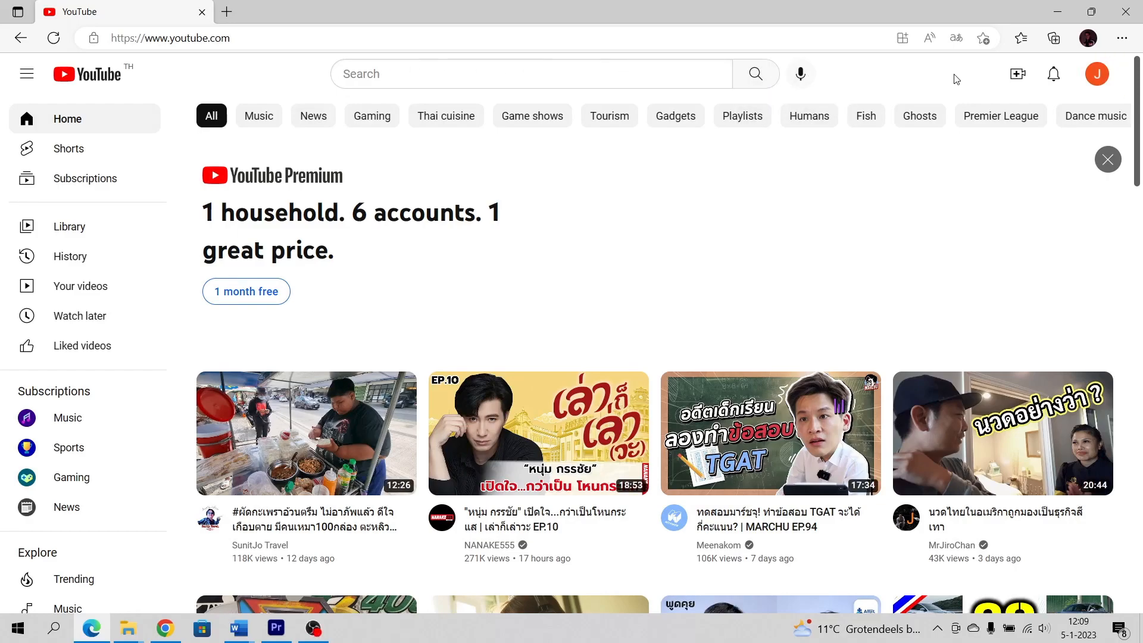
Show the account menu from the profile avatar, revealing Restricted Mode: On
{"action": "left_click", "coordinate": [1096, 72]}
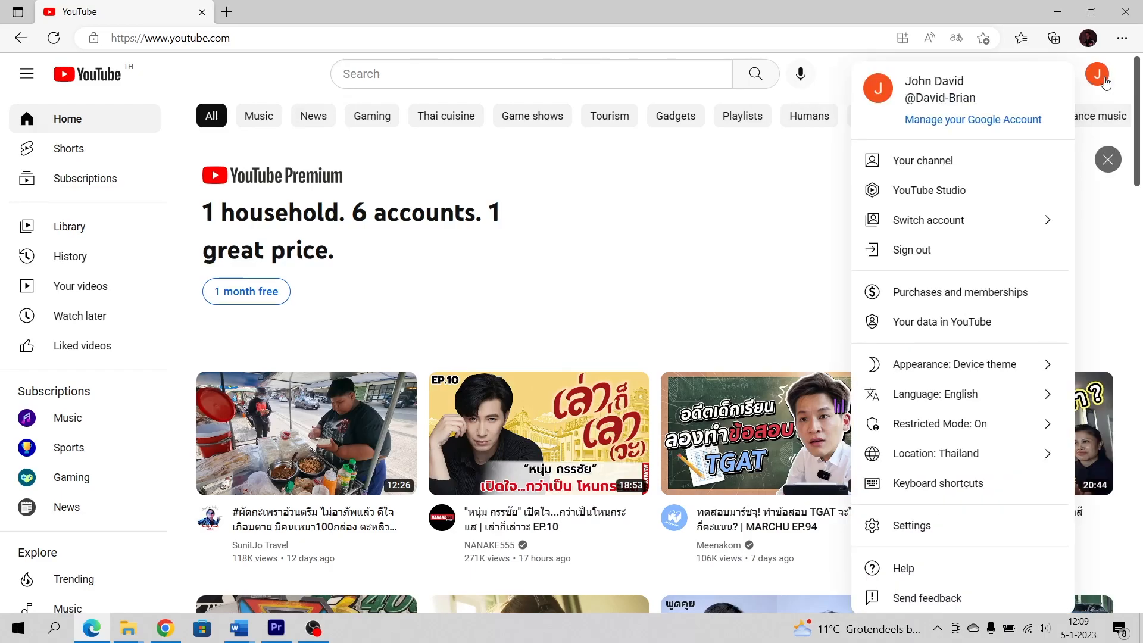
{"action": "mouse_move", "coordinate": [948, 424]}
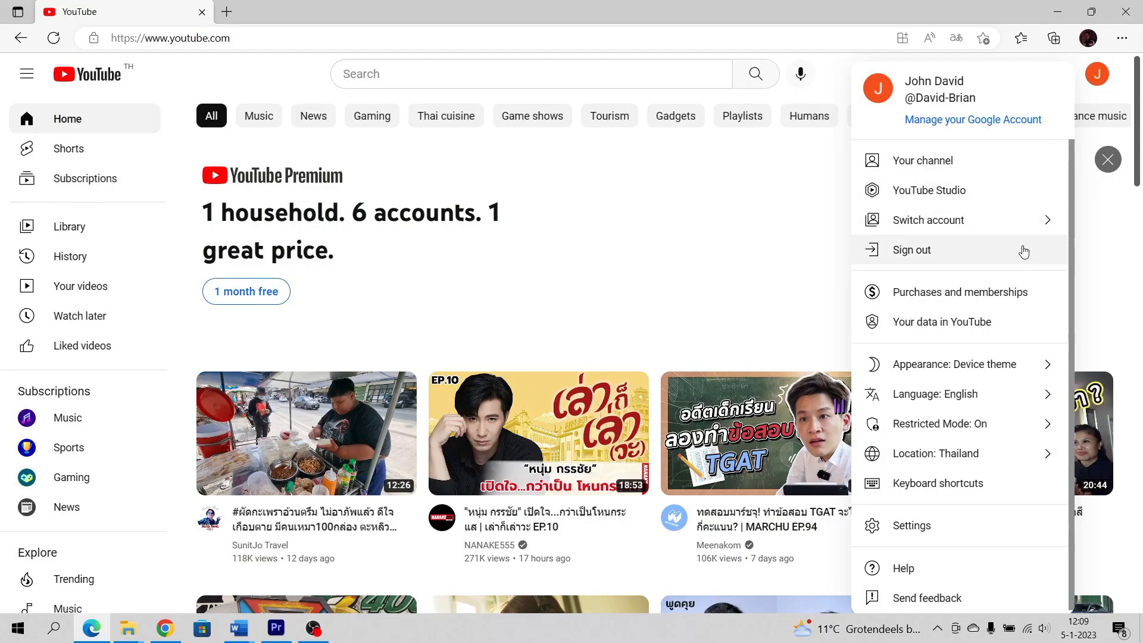
{"action": "left_click", "coordinate": [940, 424]}
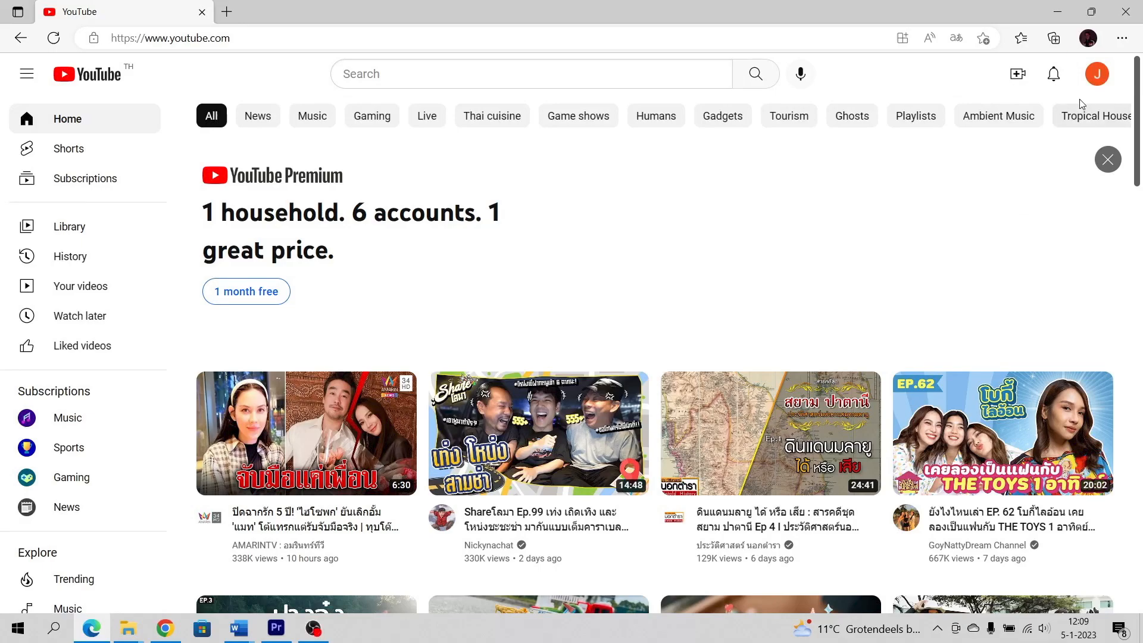
Reopen the account menu to verify it now reads Restricted Mode: Off
{"action": "left_click", "coordinate": [1096, 73]}
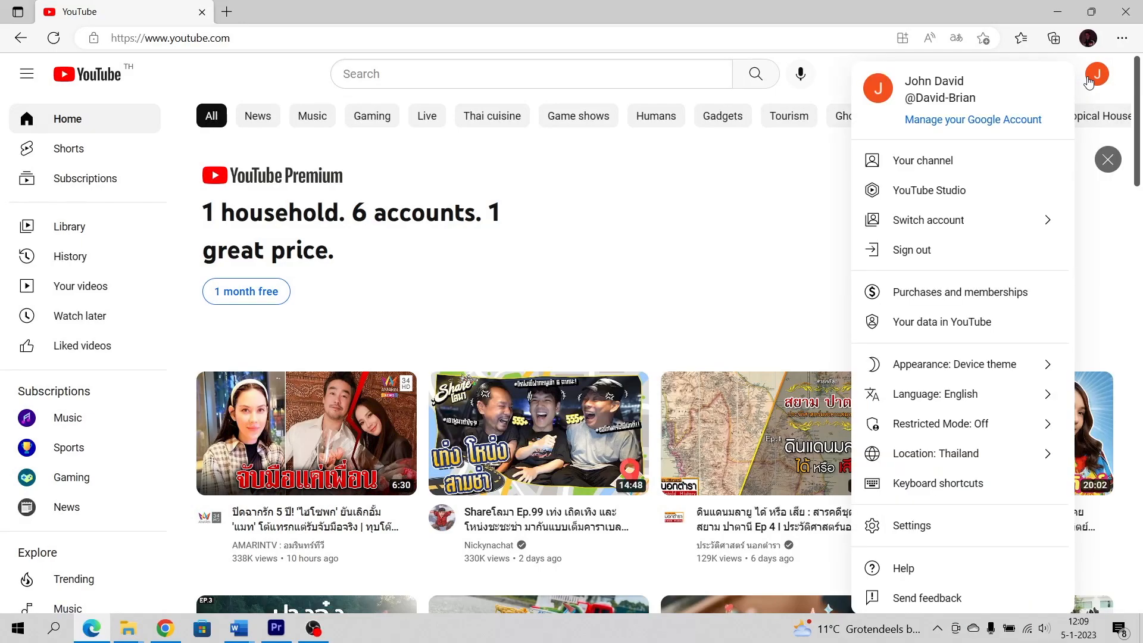